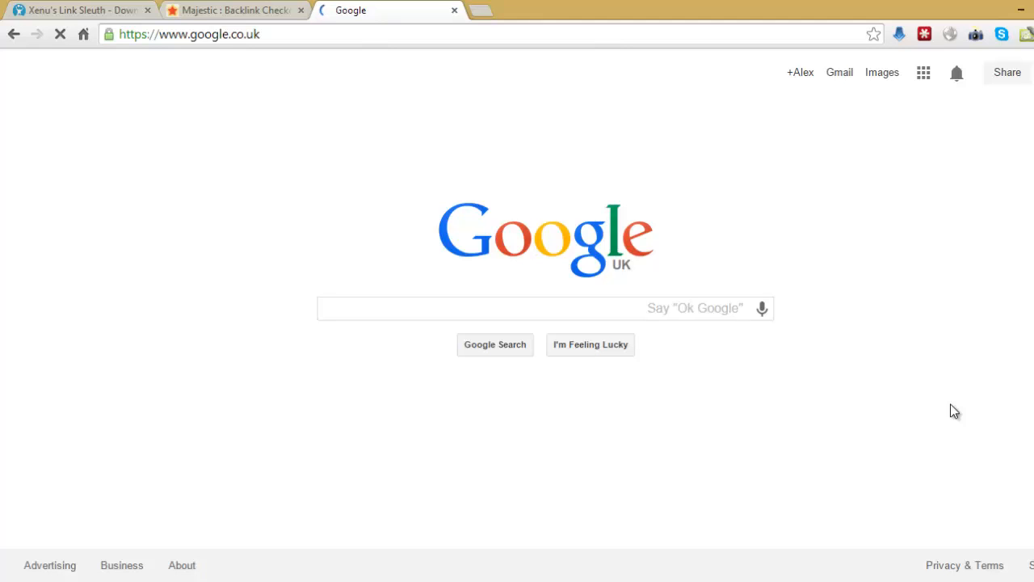
pyautogui.click(545, 307)
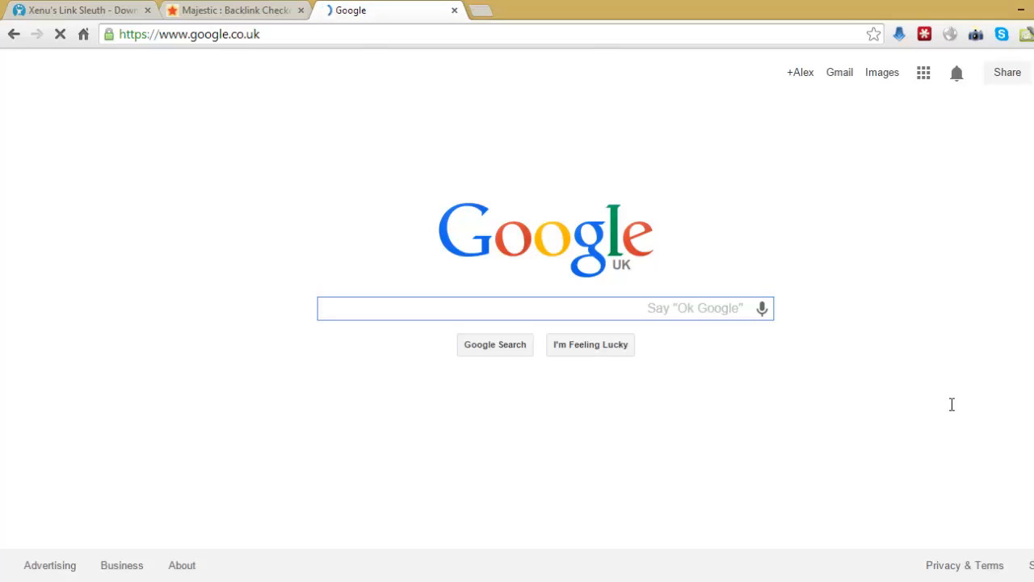
pyautogui.write('.co.ui')
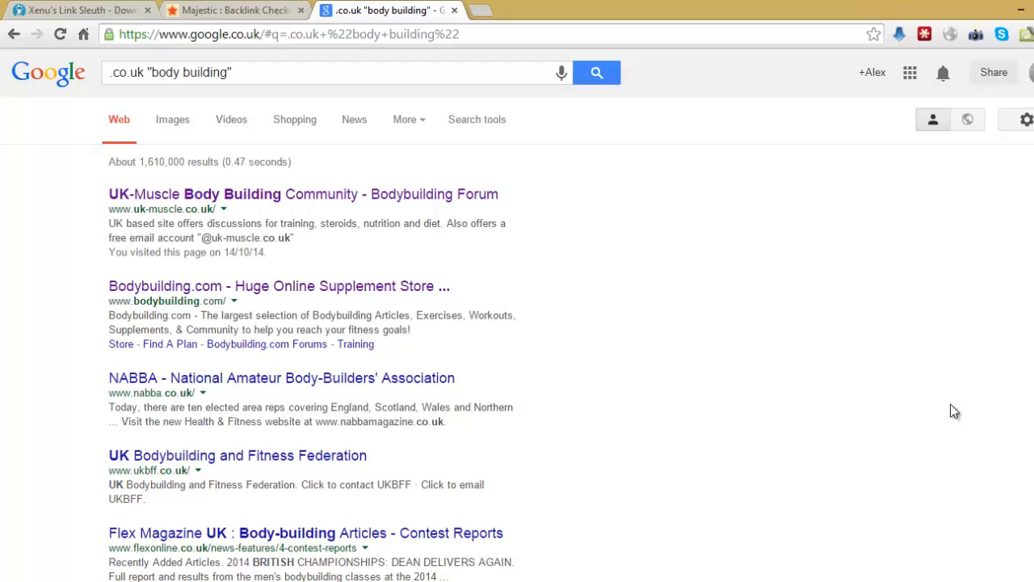
pyautogui.moveTo(951, 404)
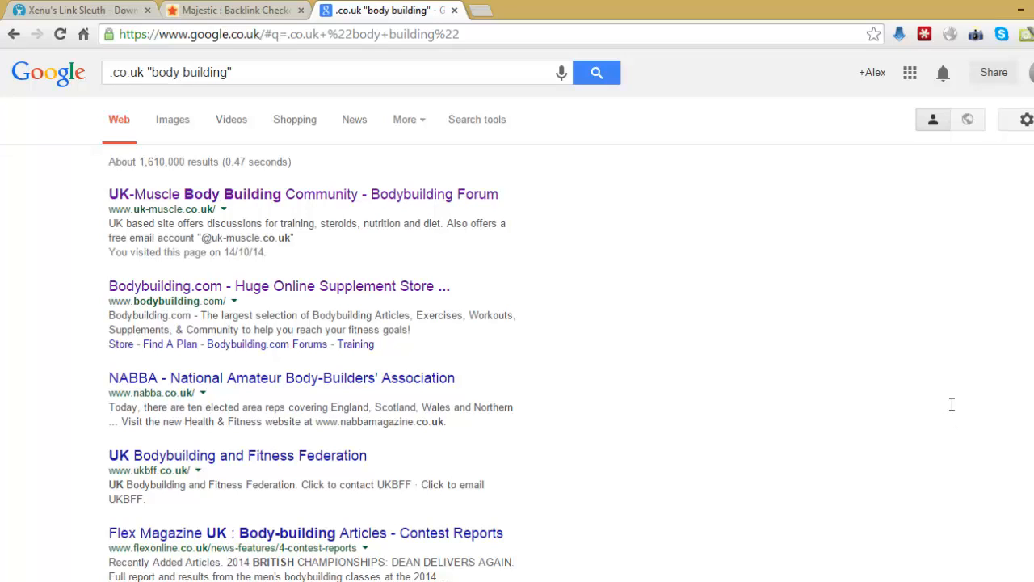
pyautogui.doubleClick(161, 209)
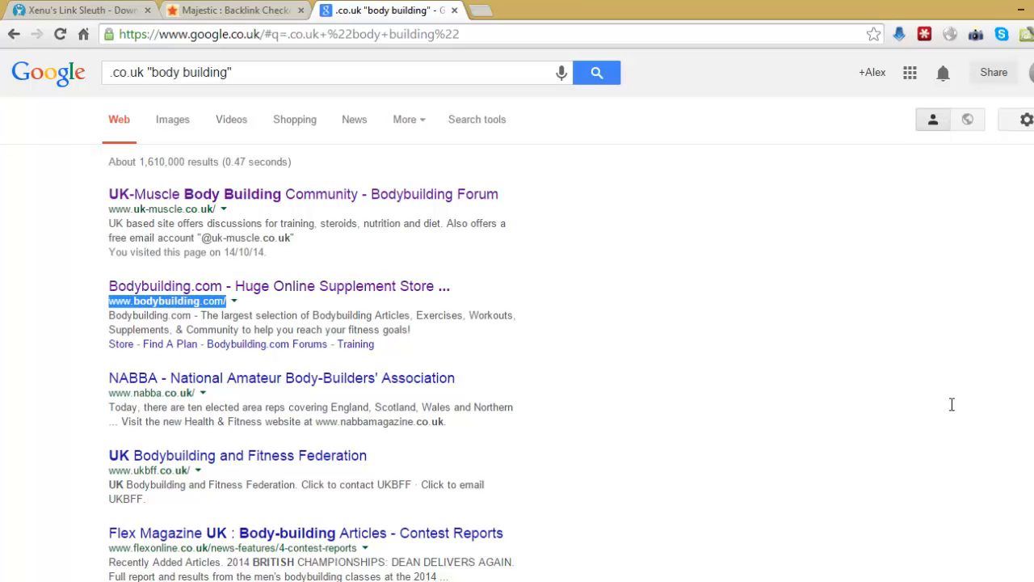
pyautogui.moveTo(953, 411)
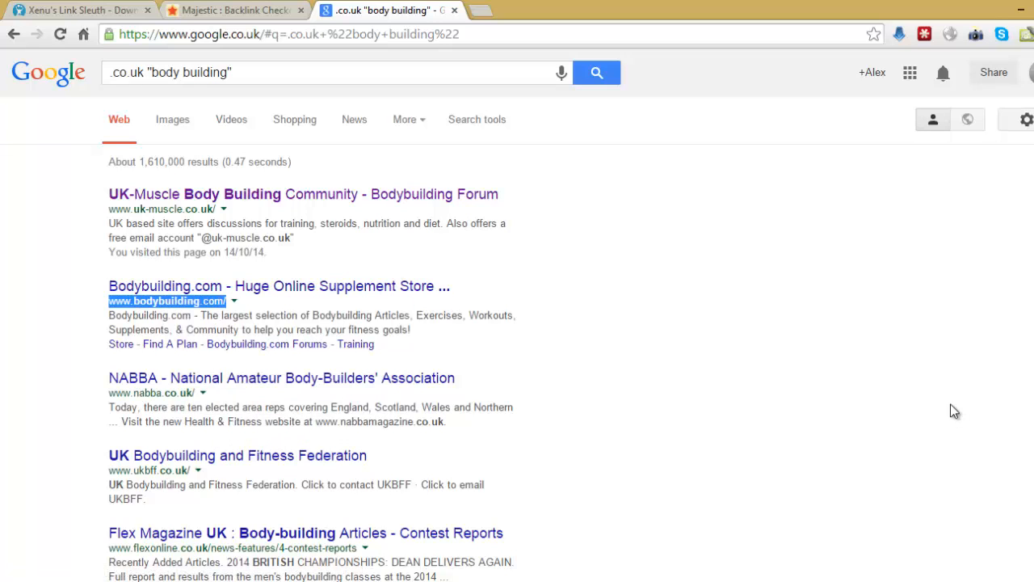
# Step: Review the Softonic download page for Xenu's Link Sleuth before launching the program
pyautogui.click(78, 9)
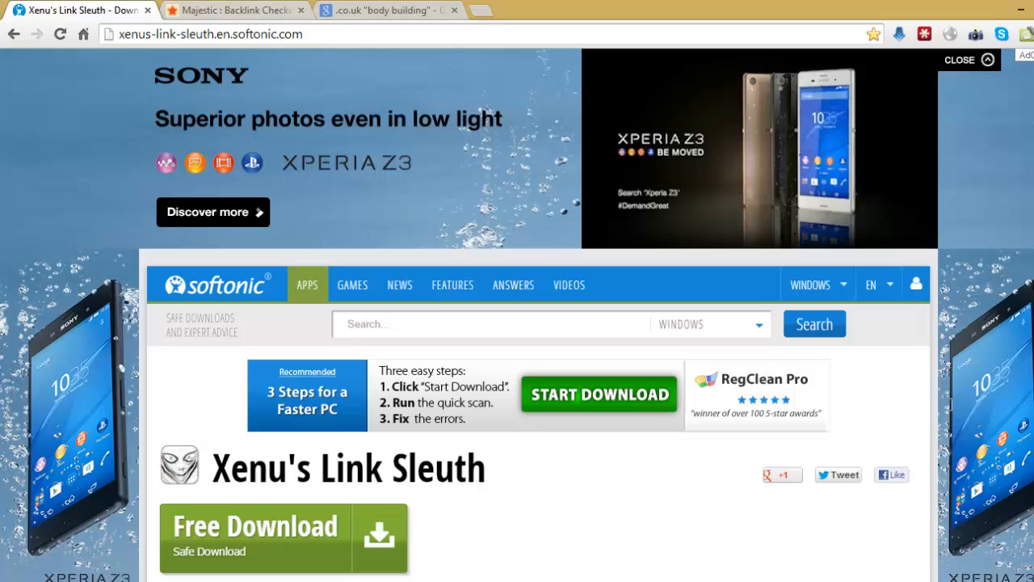
pyautogui.moveTo(953, 412)
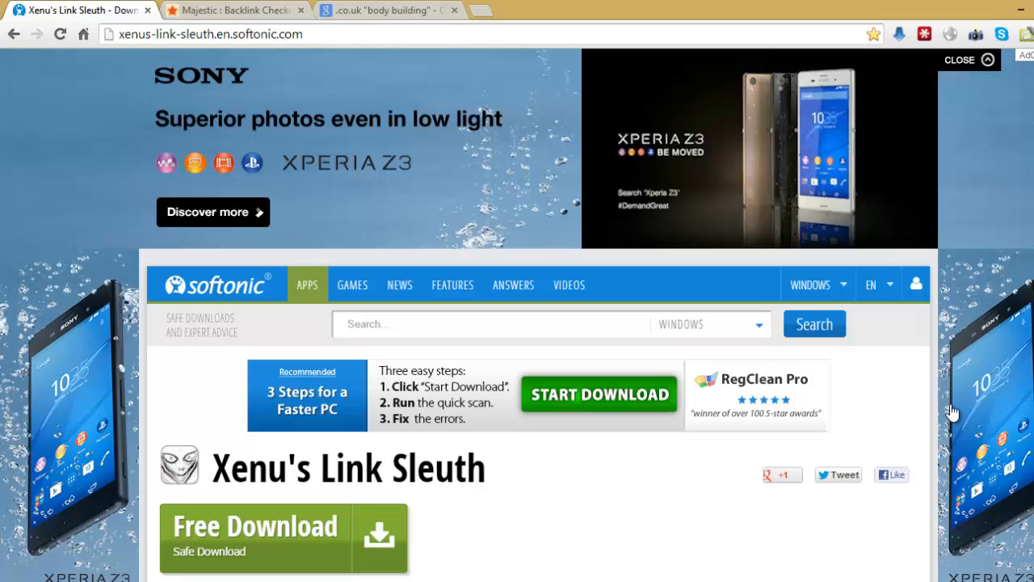
pyautogui.scroll(-3)
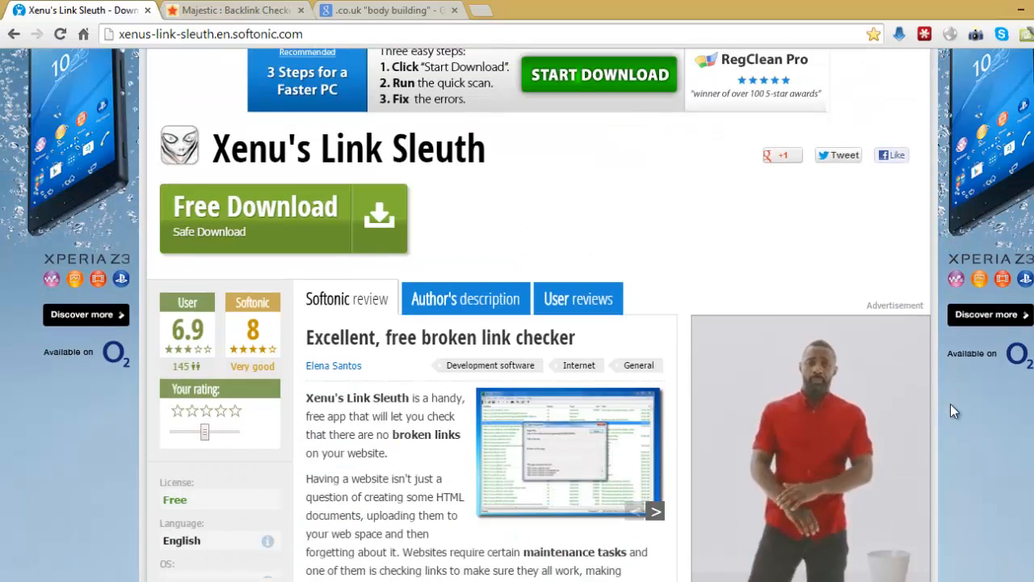
pyautogui.scroll(-3)
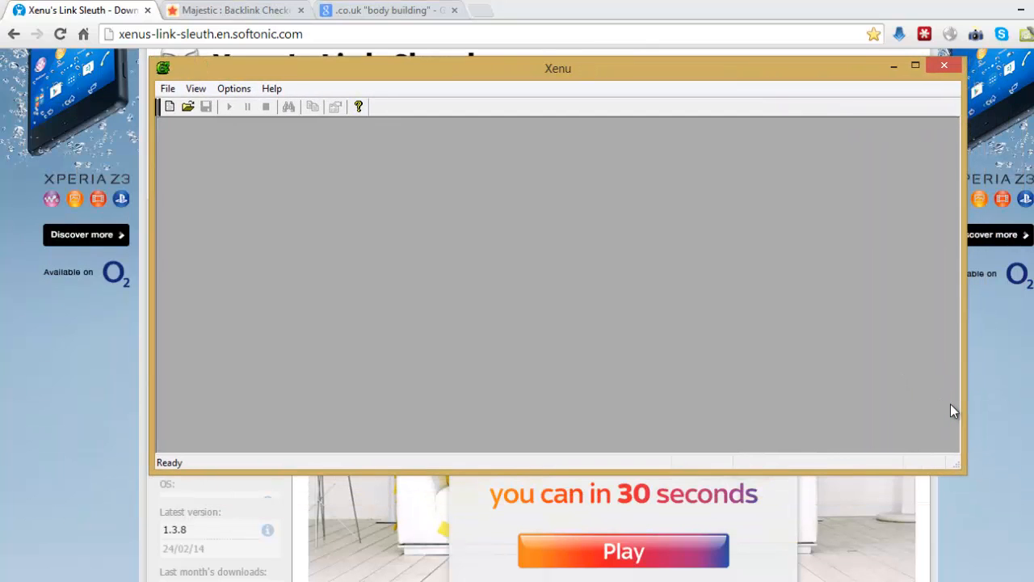
pyautogui.click(168, 87)
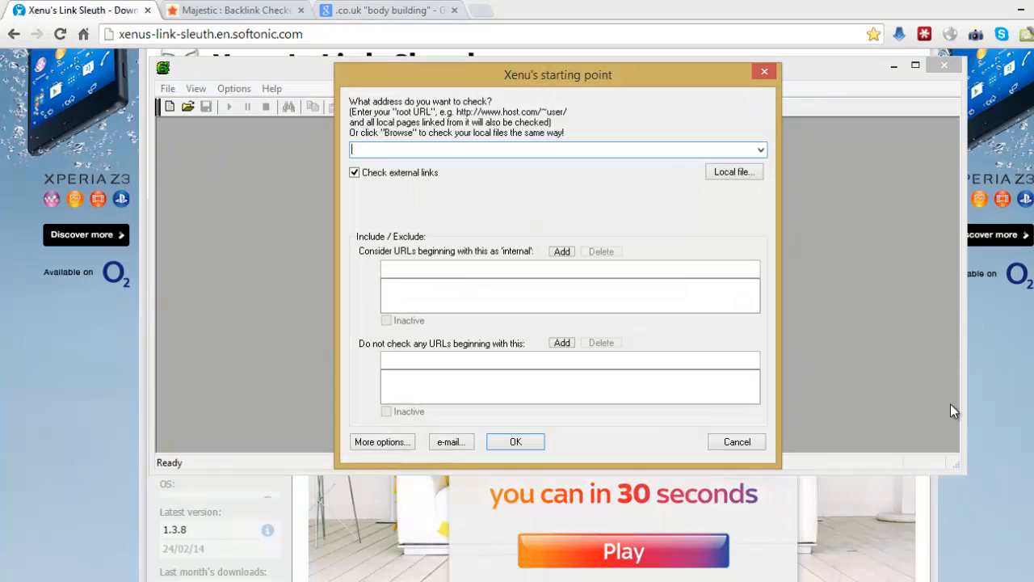
pyautogui.write('www.bodybuilding.com/')
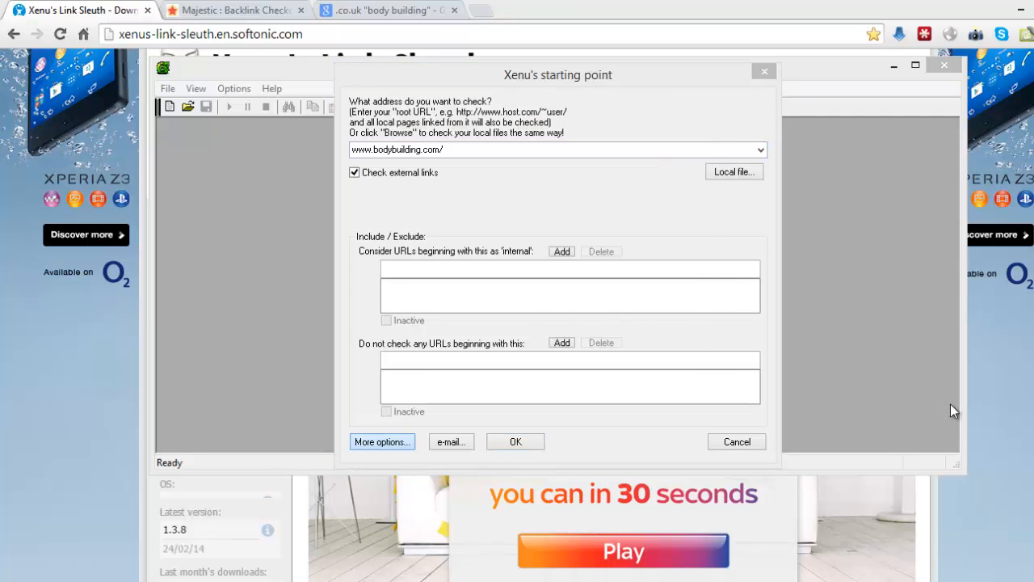
pyautogui.click(381, 441)
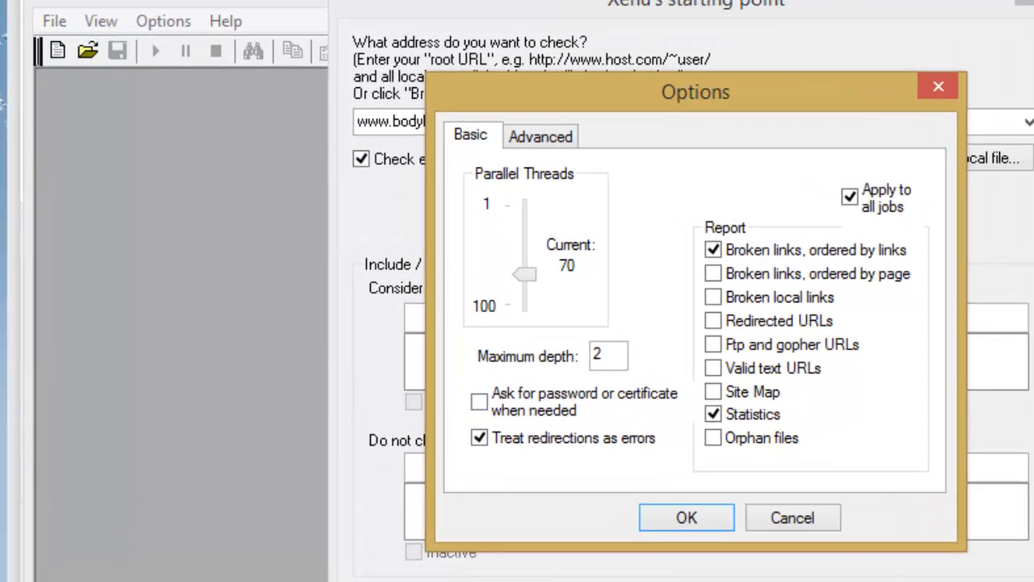
pyautogui.click(714, 273)
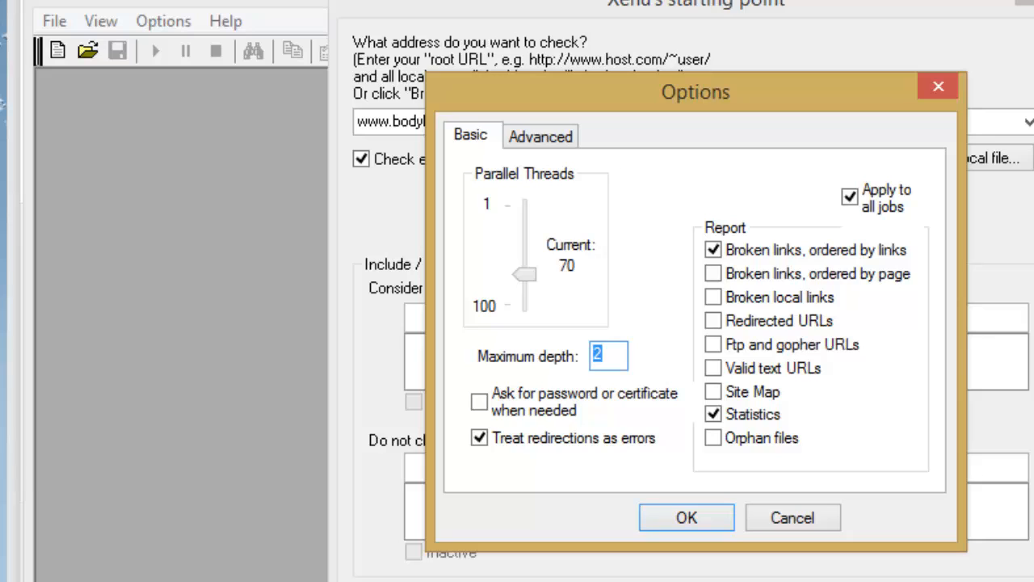
pyautogui.click(685, 517)
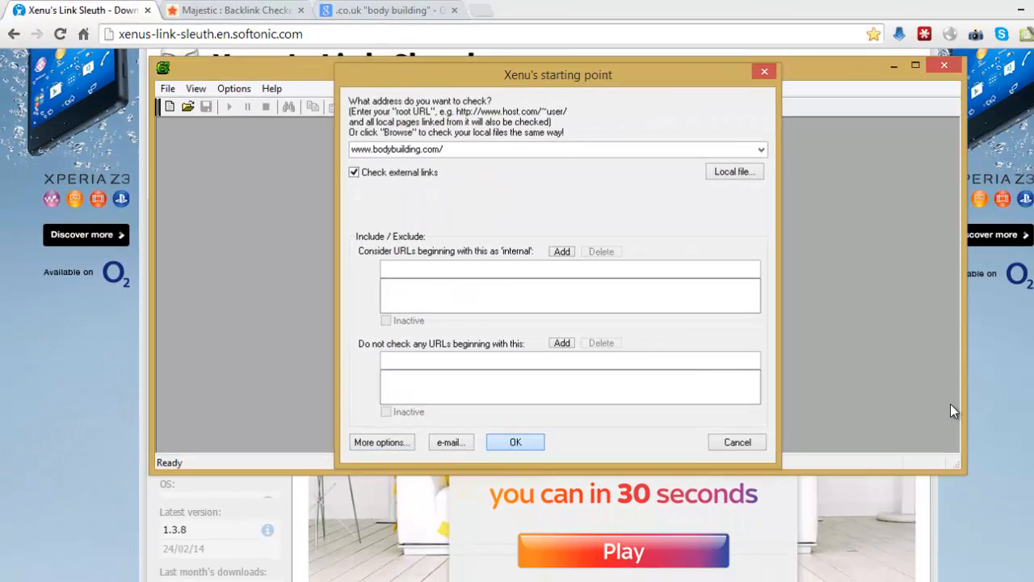
# Step: Run the bodybuilding.com crawl and begin exporting results to a TAB separated file
pyautogui.click(515, 443)
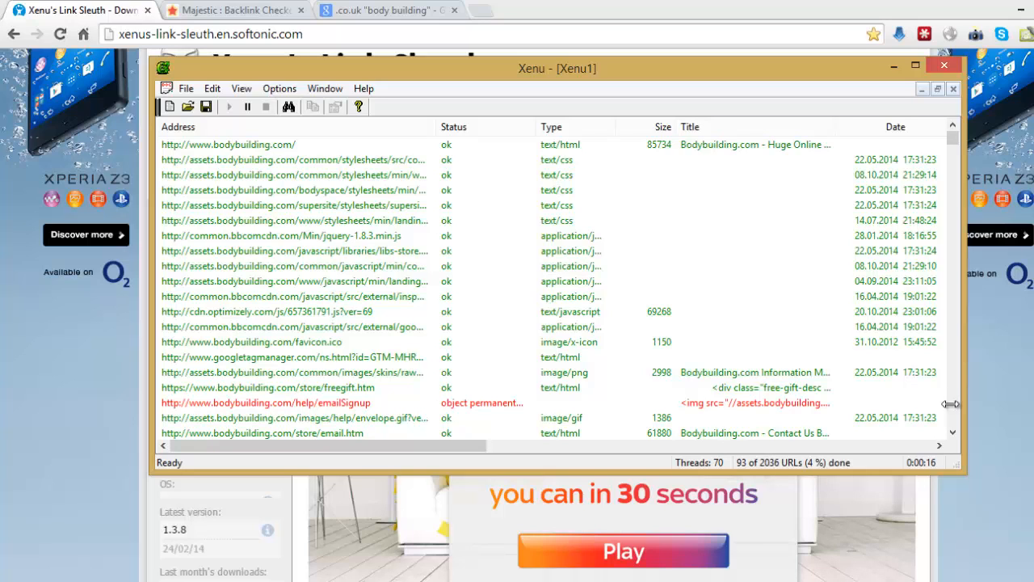
pyautogui.click(184, 87)
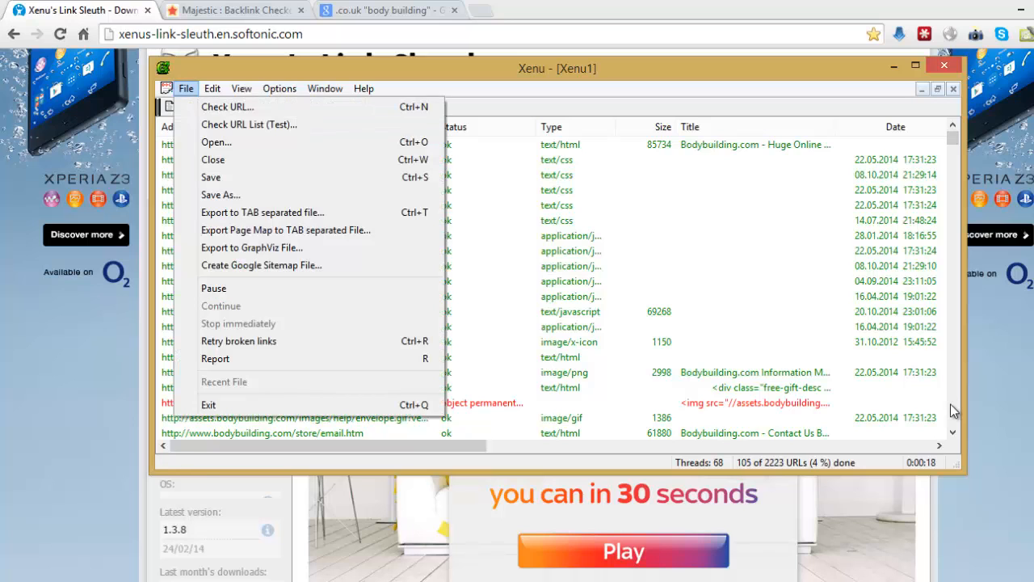
pyautogui.moveTo(262, 212)
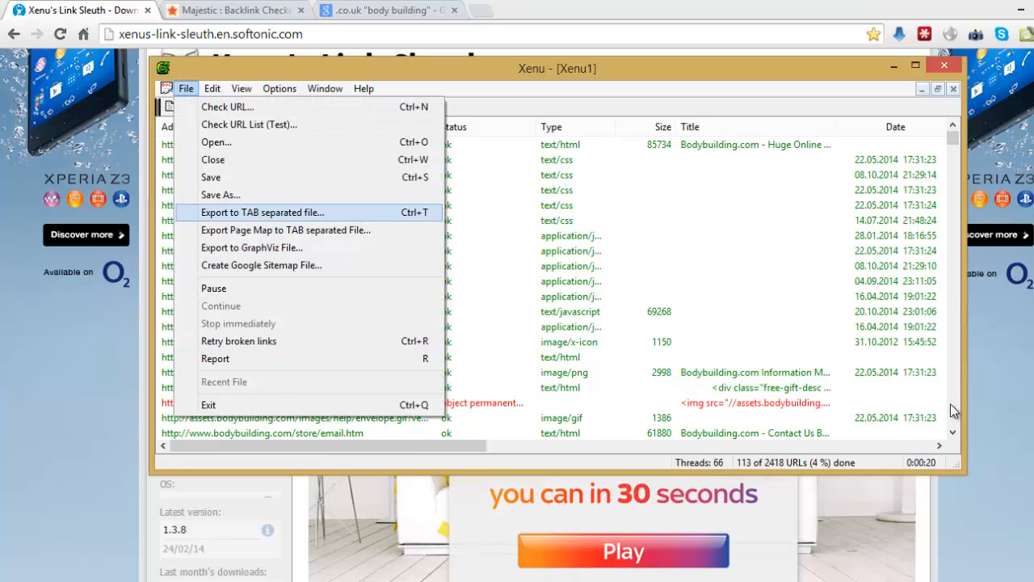
pyautogui.click(262, 212)
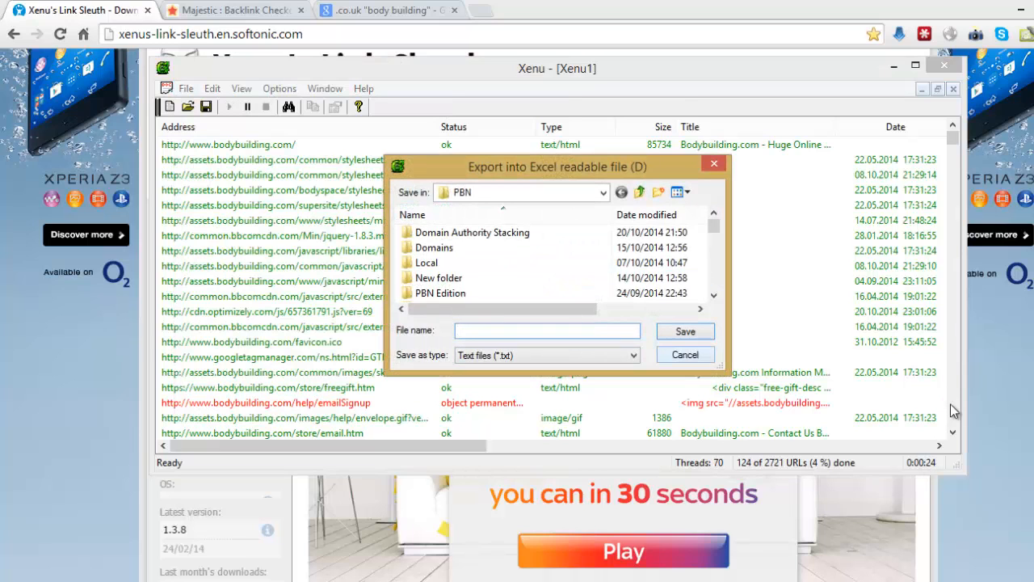
# Step: Save the exported crawl report so it can be opened in Excel
pyautogui.click(683, 354)
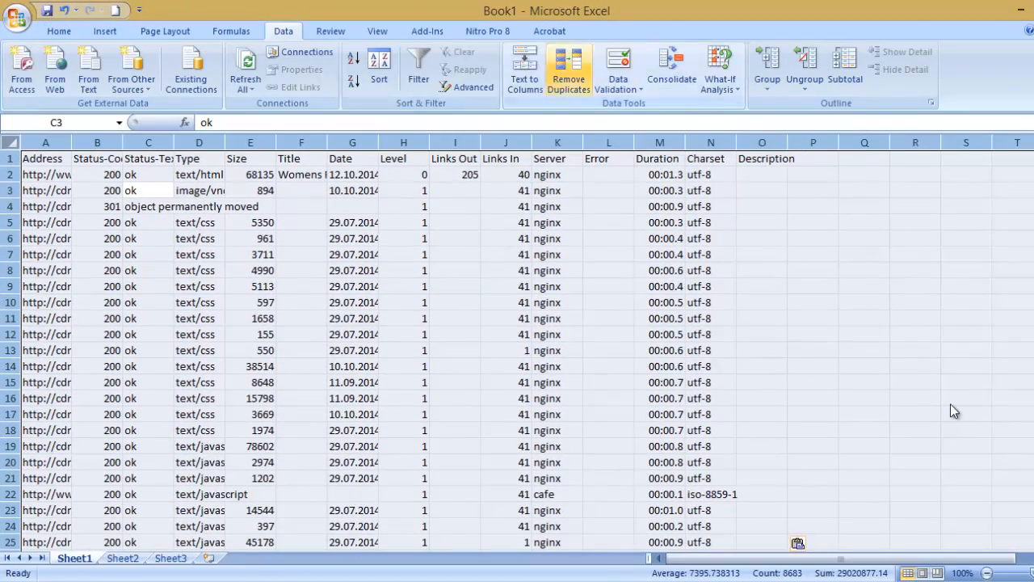
# Step: Filter the Status-Text column to the not-found rows and take their Address column
pyautogui.click(417, 68)
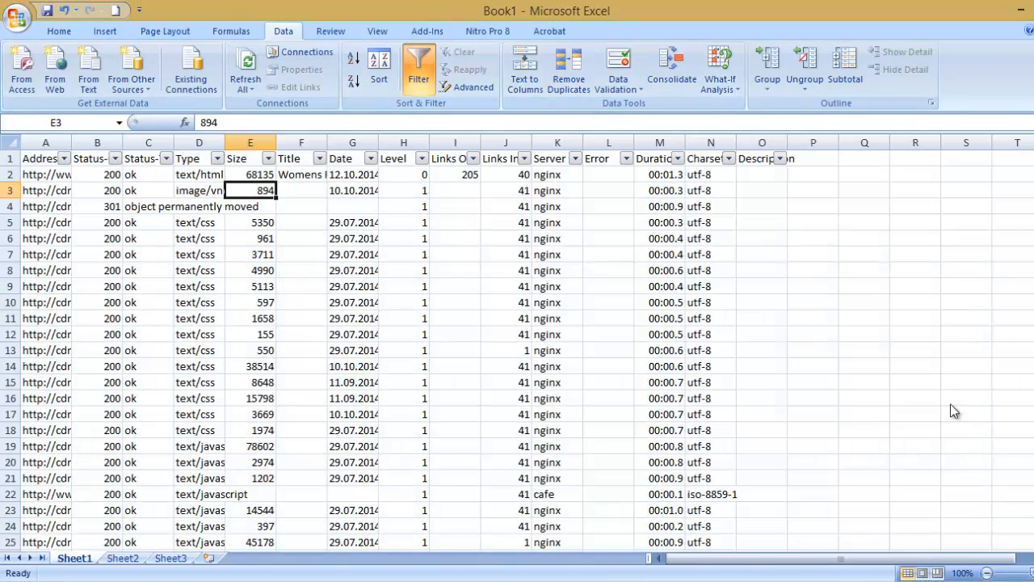
pyautogui.click(168, 158)
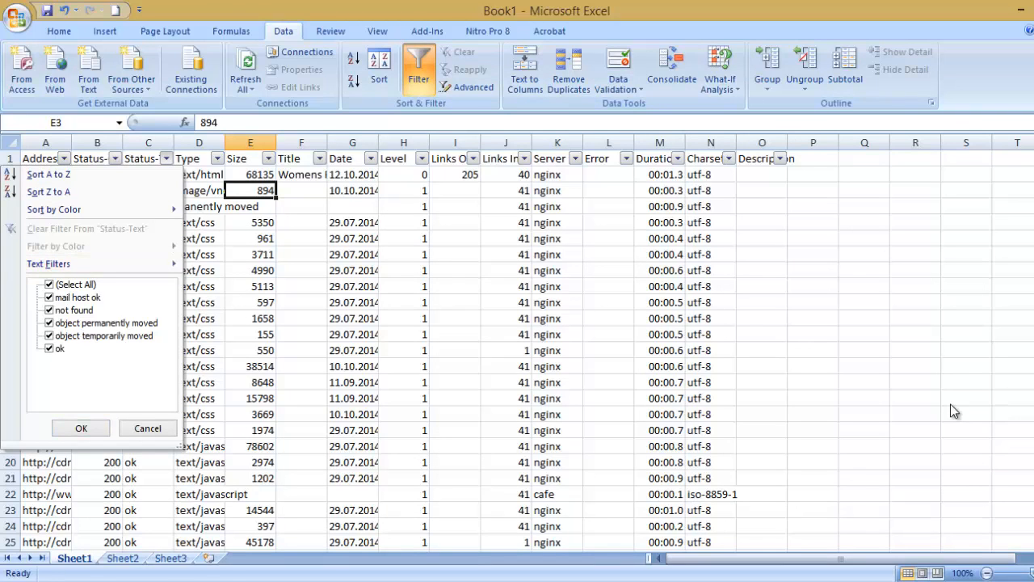
pyautogui.click(78, 298)
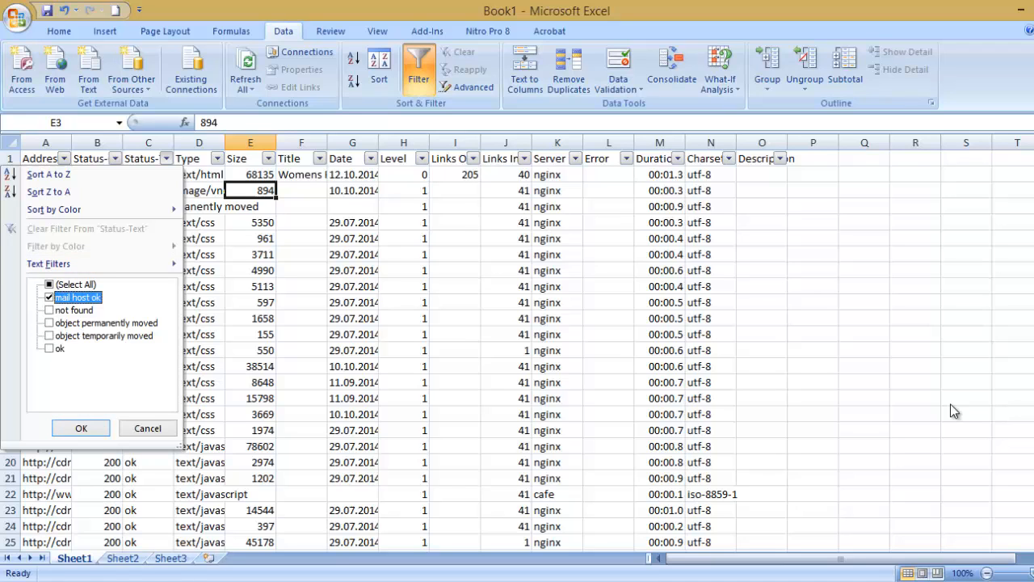
pyautogui.click(81, 427)
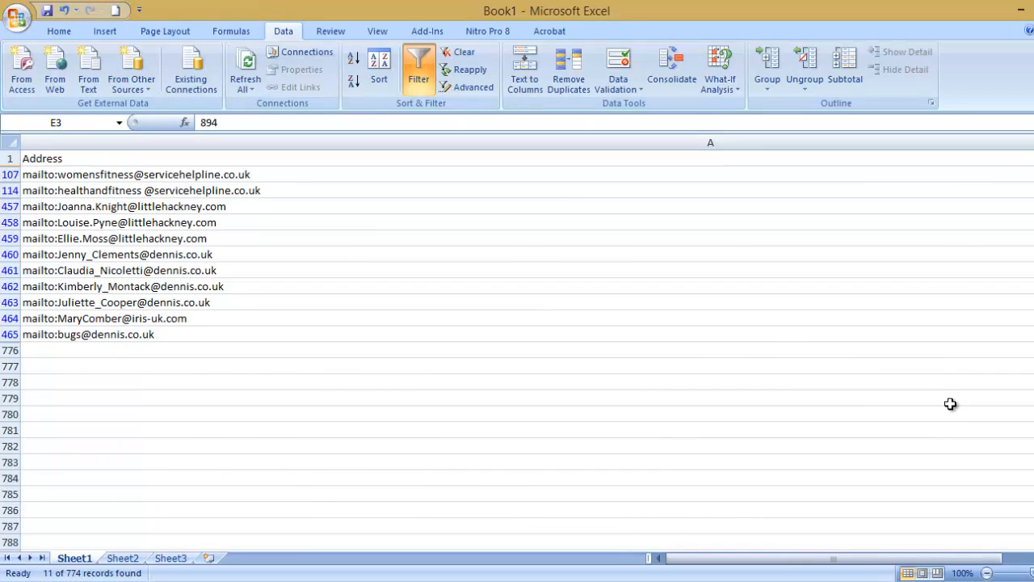
pyautogui.moveTo(950, 399)
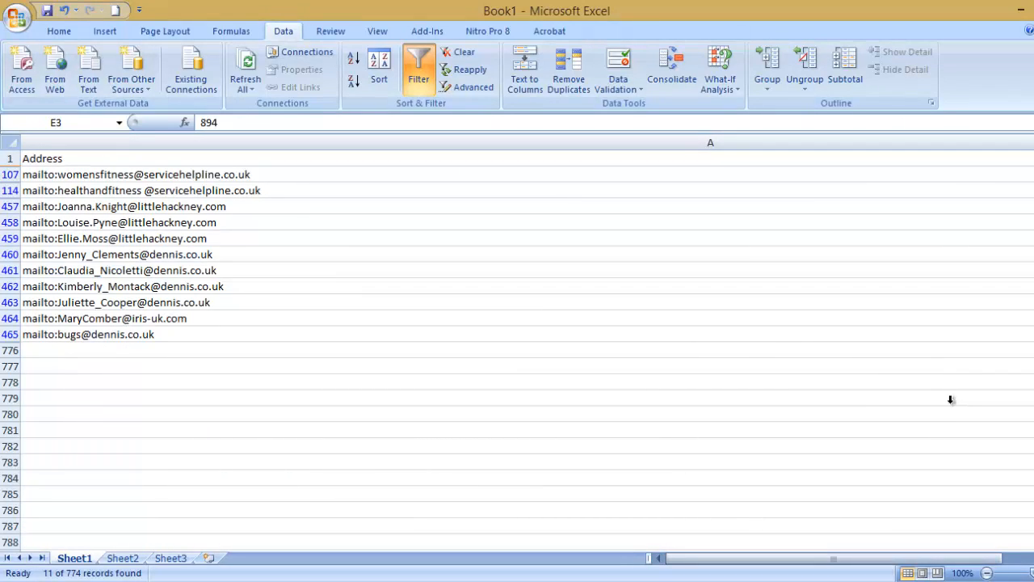
pyautogui.moveTo(950, 404)
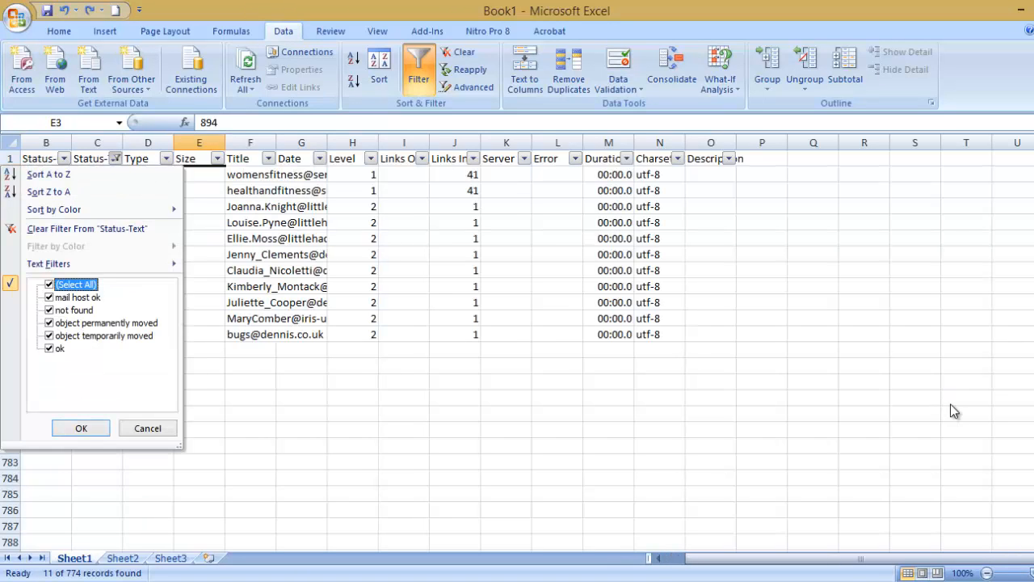
pyautogui.click(81, 427)
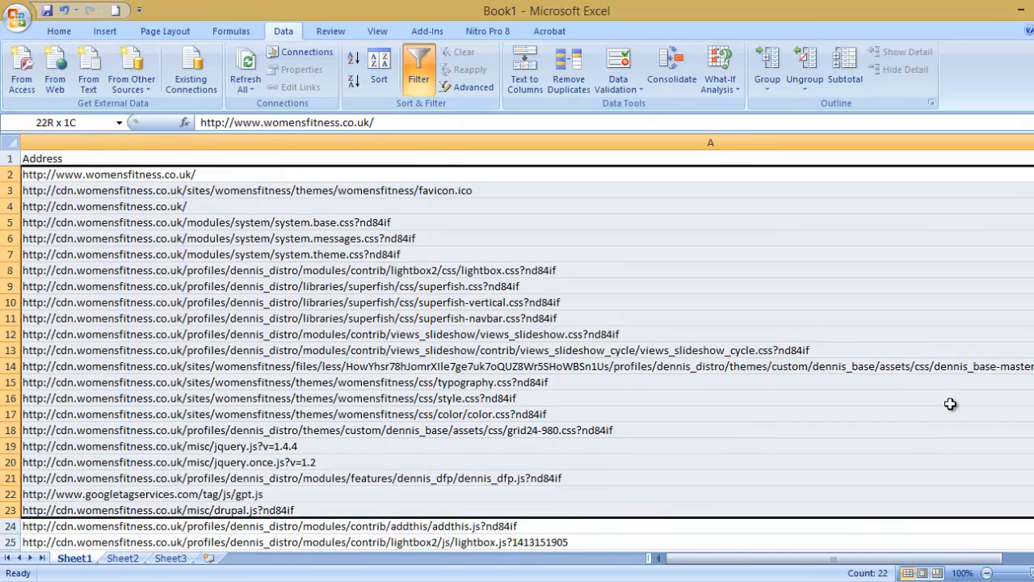
pyautogui.click(106, 175)
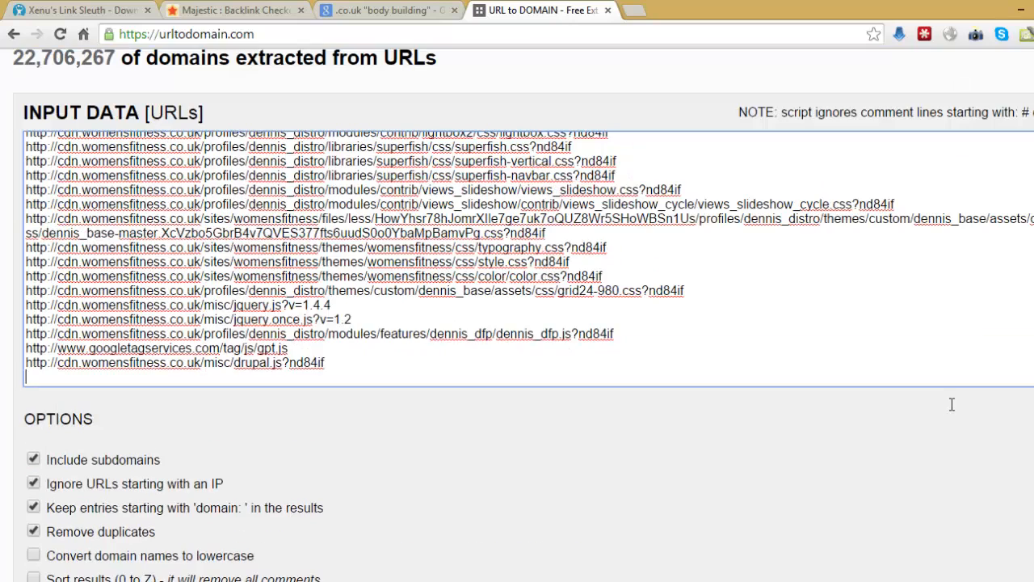
# Step: Convert the pasted URLs to lowercase domain names with URL to DOMAIN
pyautogui.scroll(-3)
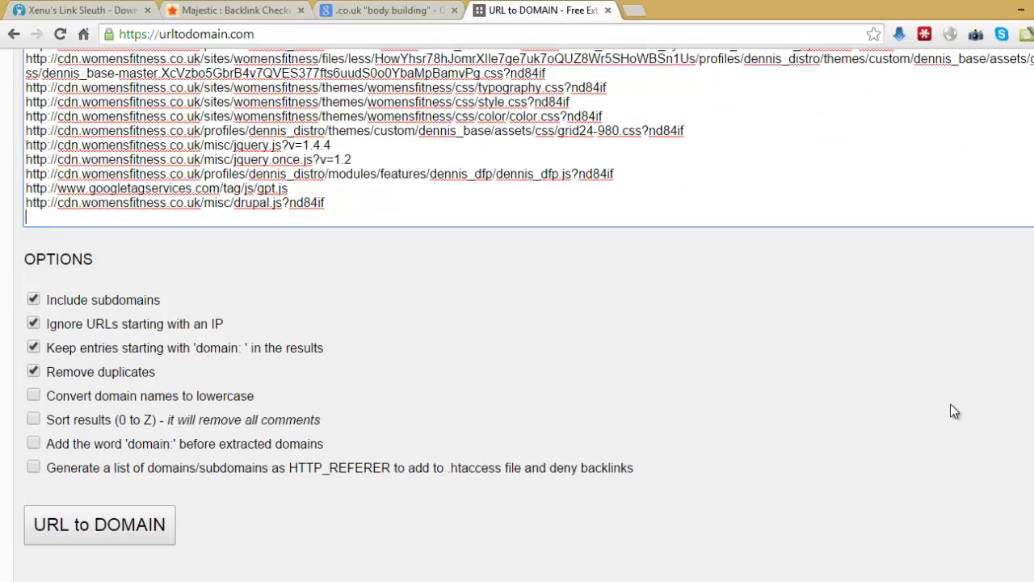
pyautogui.scroll(-3)
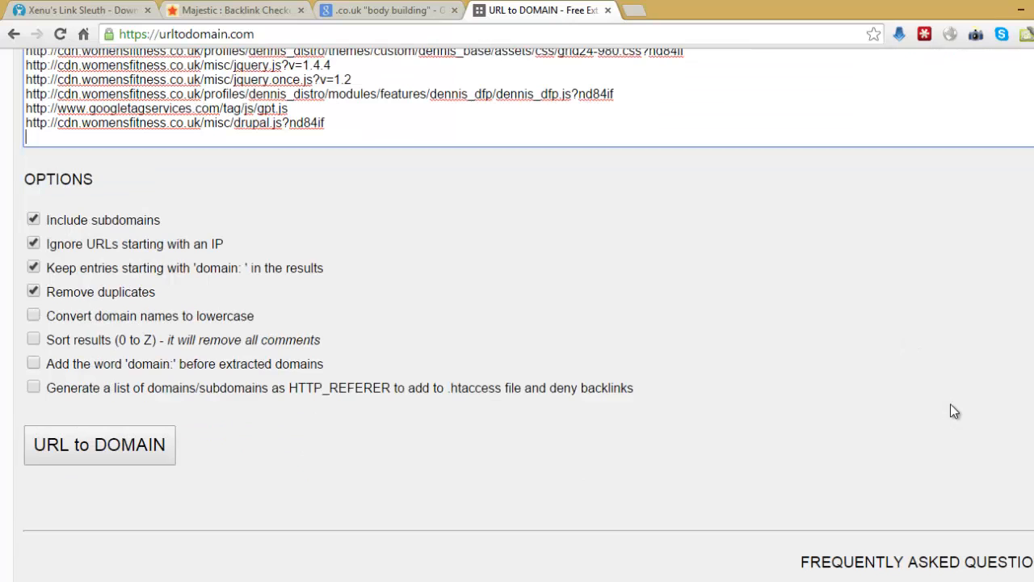
pyautogui.click(33, 315)
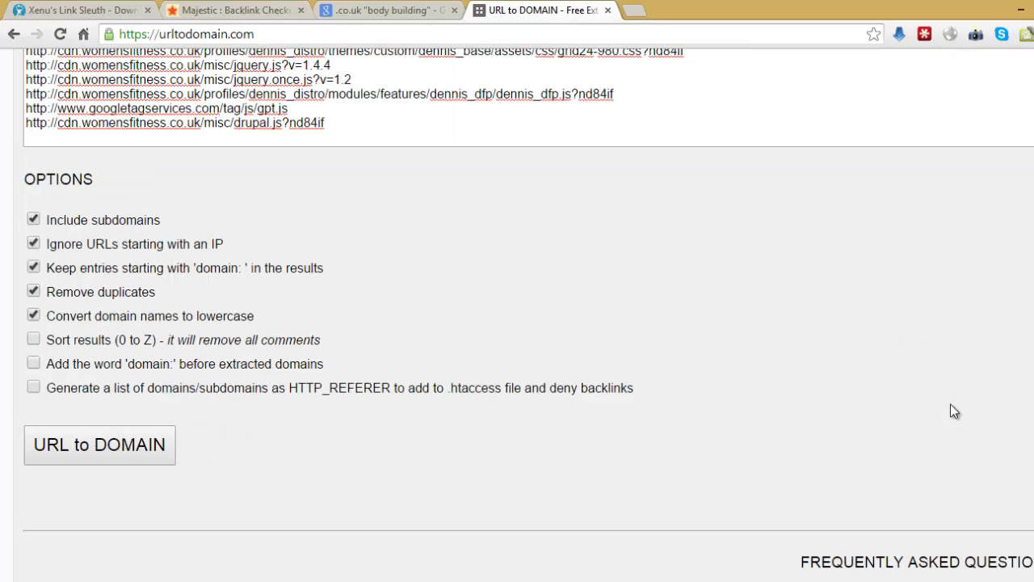
pyautogui.click(100, 445)
pyautogui.write('d')
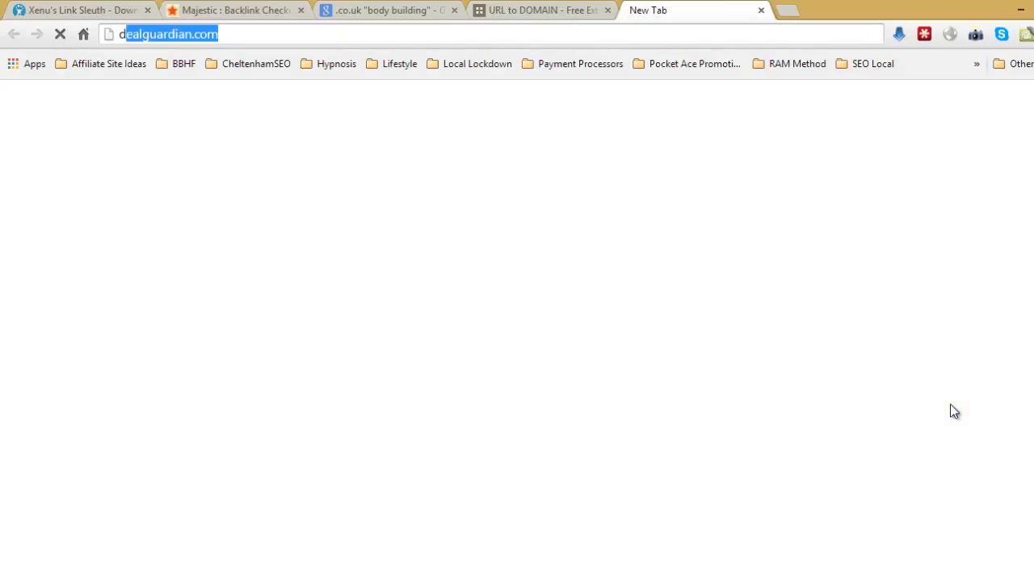
# Step: Bulk-search the domains on Dynadot, finding womensfitness.co.uk taken, and carry it to Majestic
pyautogui.press('Enter')
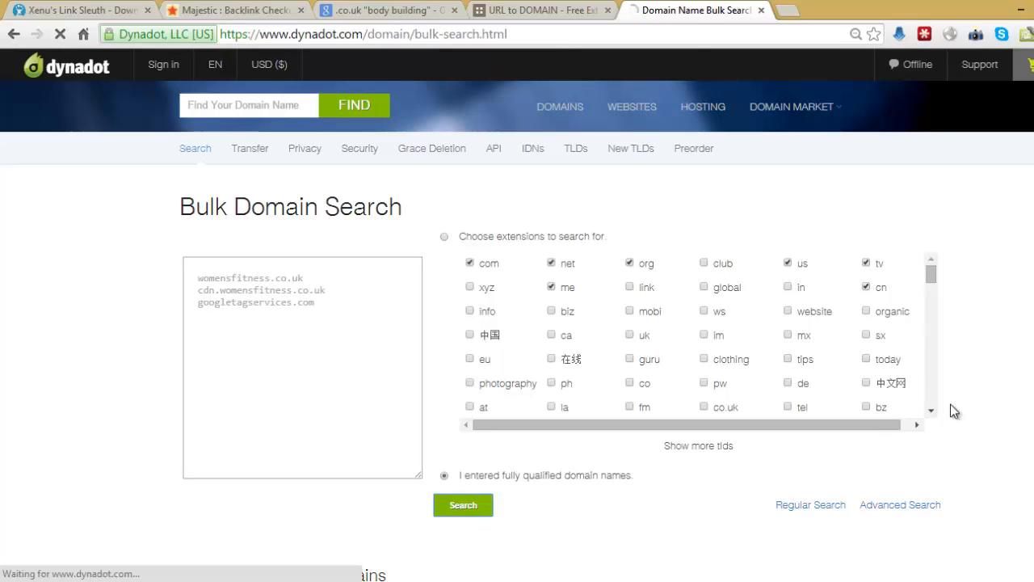
pyautogui.click(462, 504)
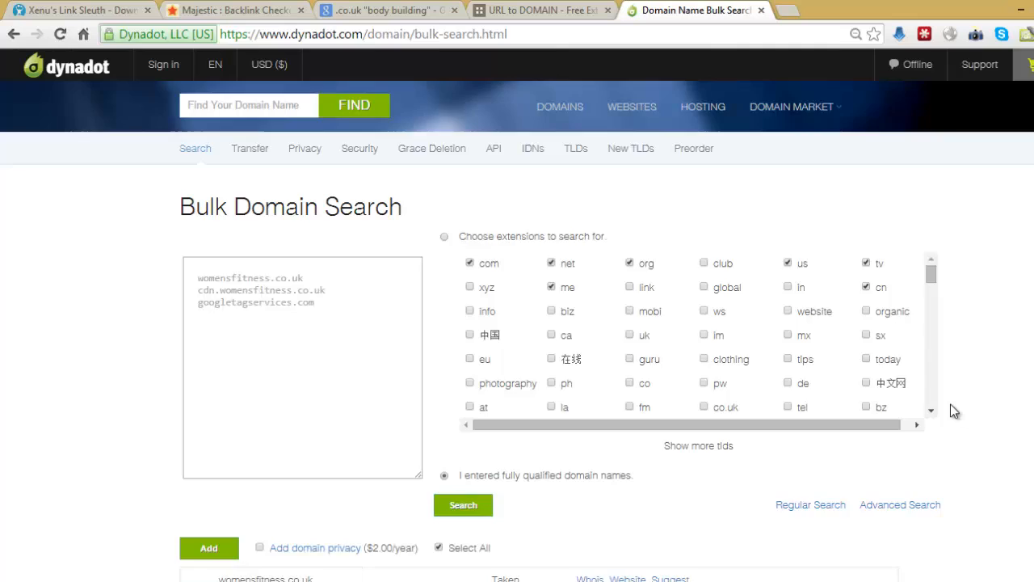
pyautogui.scroll(-3)
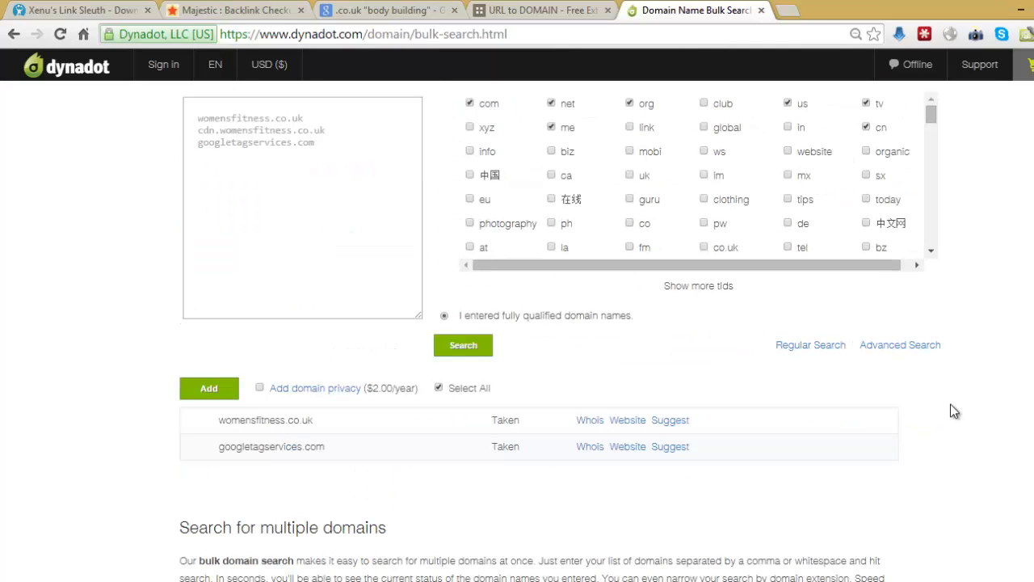
pyautogui.moveTo(951, 404)
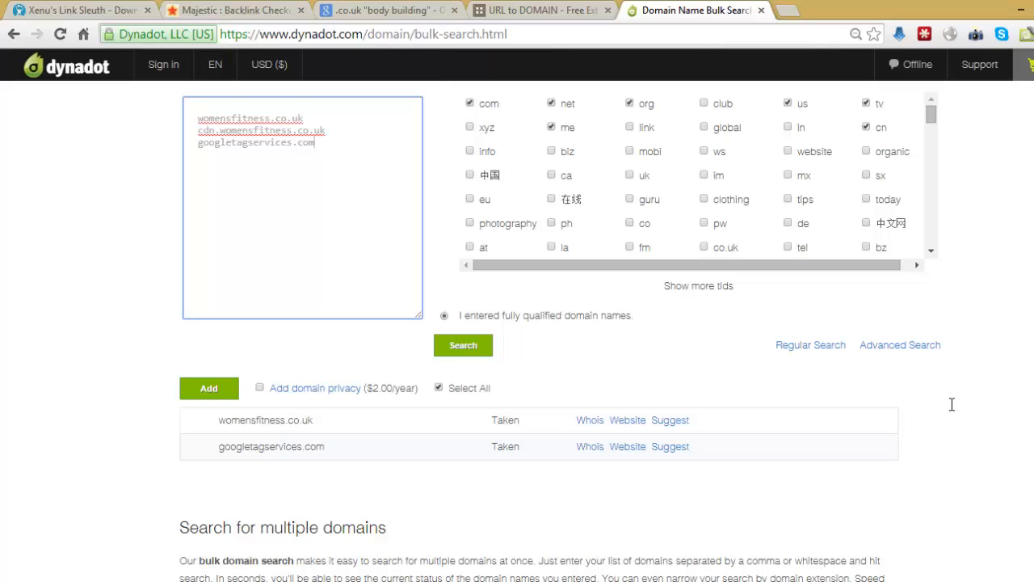
pyautogui.moveTo(953, 411)
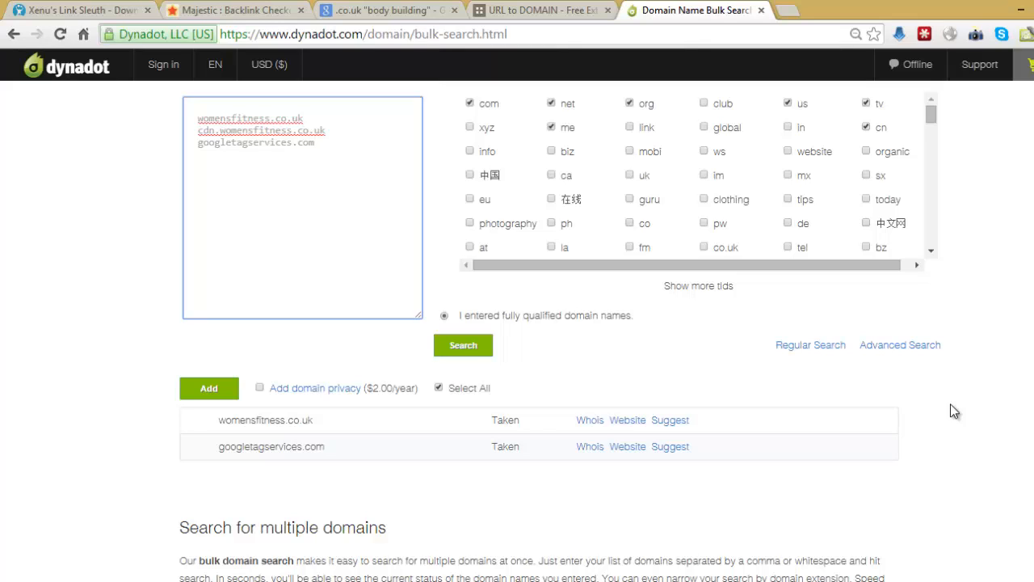
pyautogui.click(315, 142)
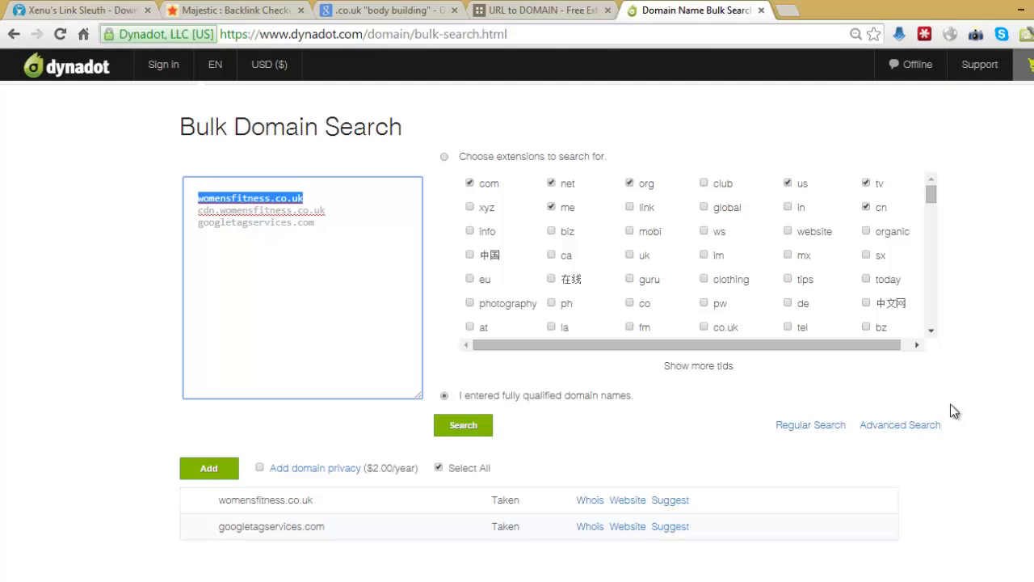
pyautogui.moveTo(235, 9)
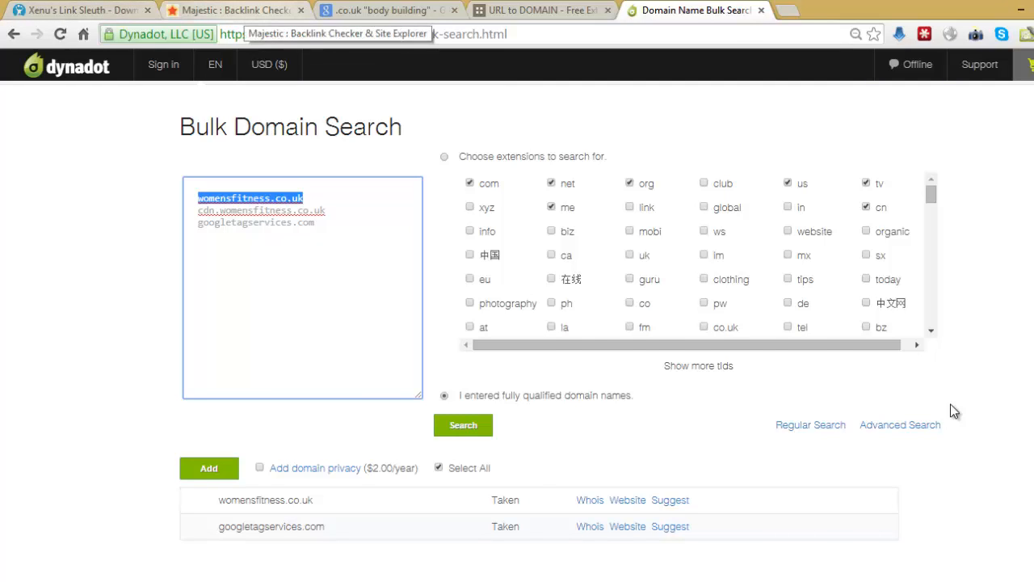
pyautogui.click(234, 10)
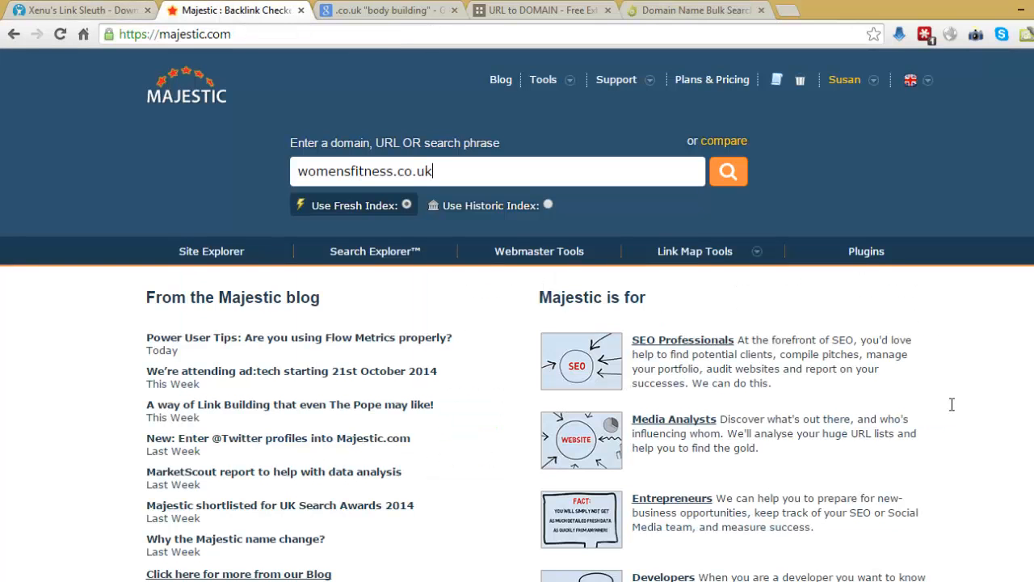
# Step: Look up womensfitness.co.uk in Site Explorer, showing Trust Flow 29 and Citation Flow 34
pyautogui.click(727, 171)
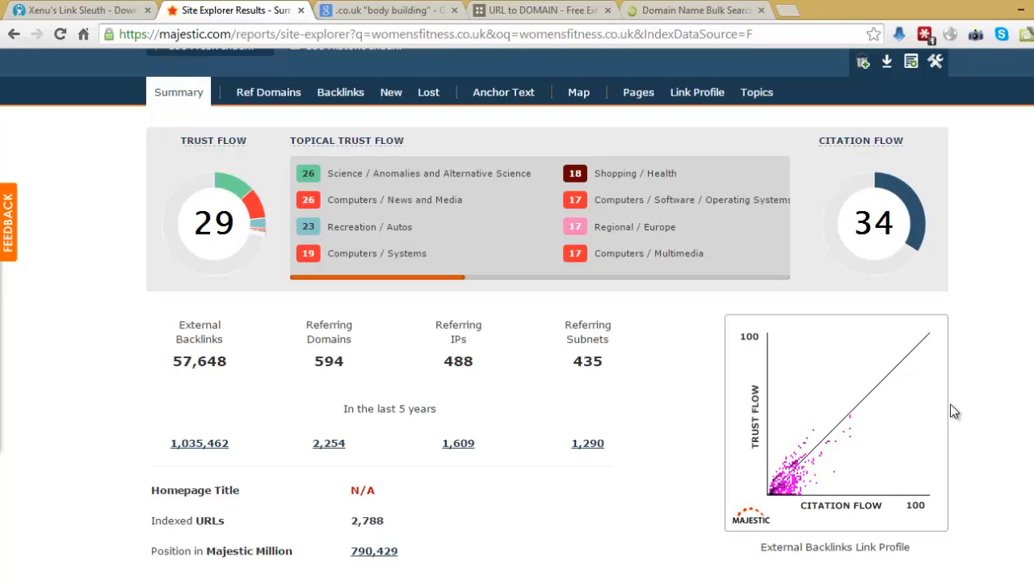
pyautogui.scroll(-3)
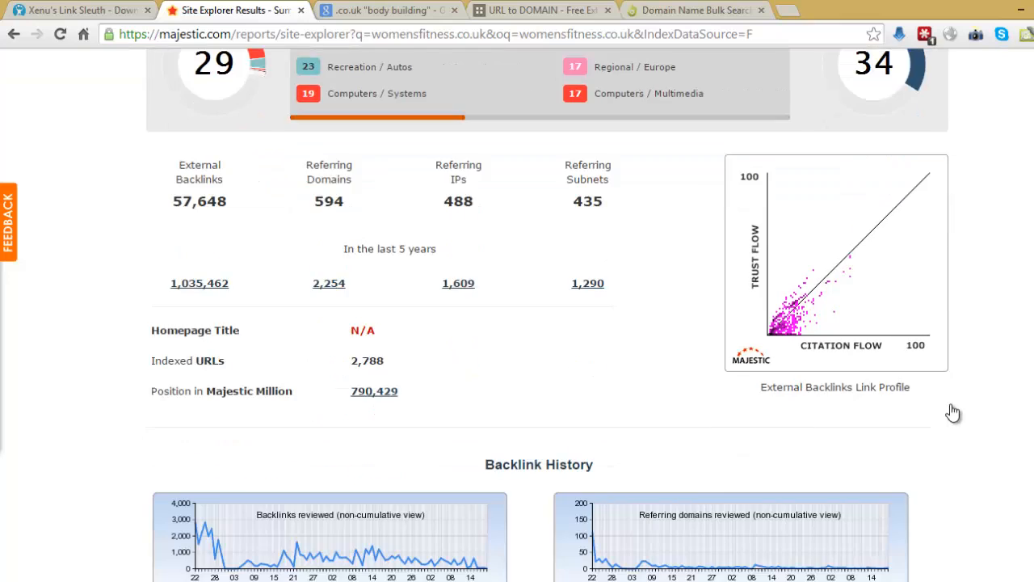
pyautogui.scroll(3)
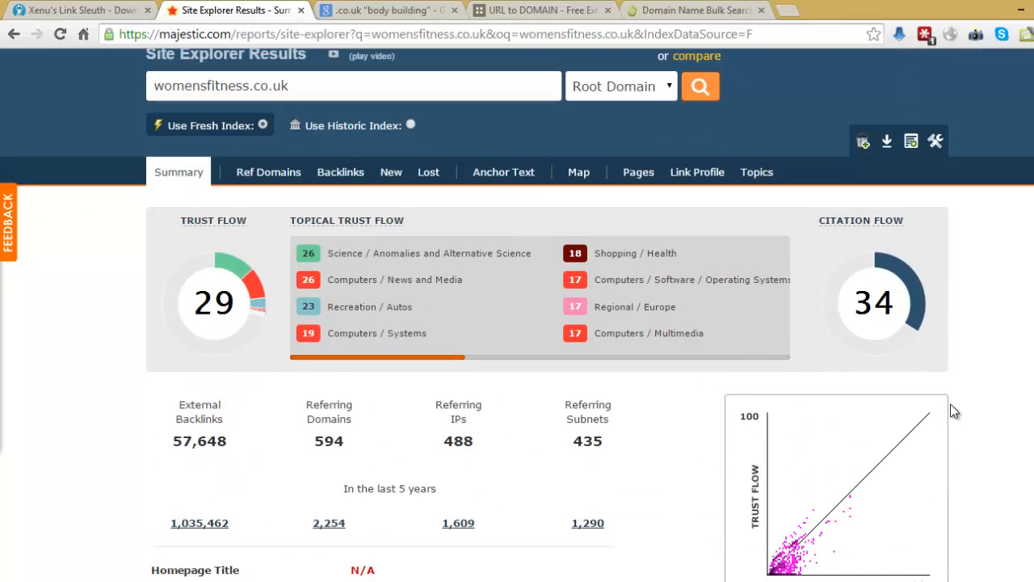
# Step: Review the Anchor Text and Ref Domains lists, led by channelpro.co.uk, then return to URL to Domain
pyautogui.click(503, 171)
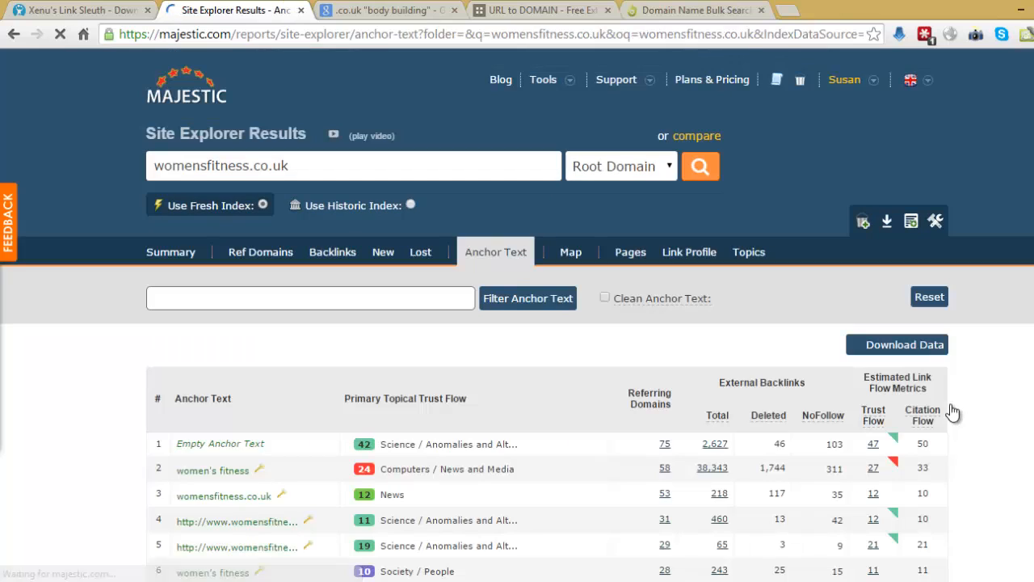
pyautogui.scroll(-3)
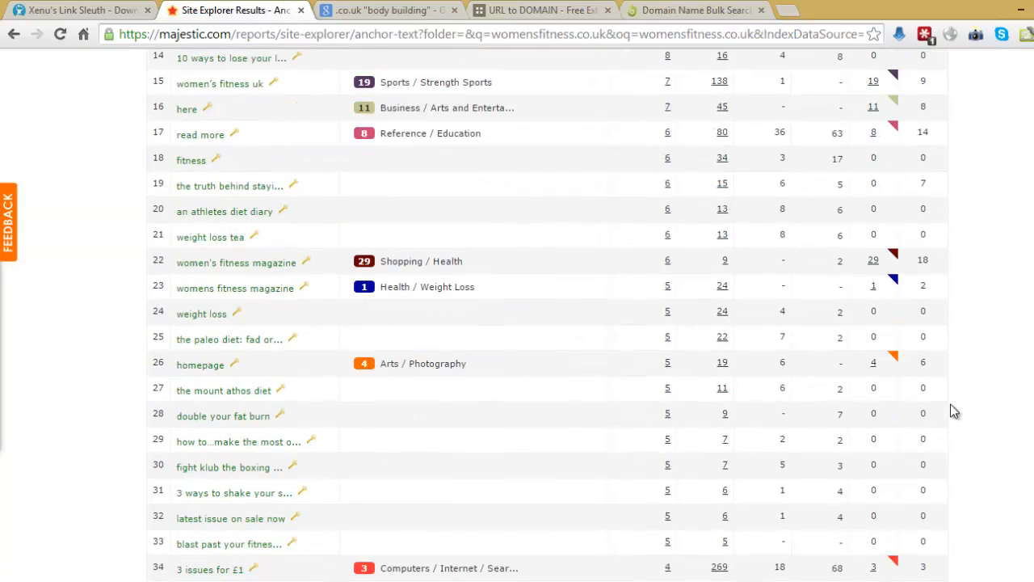
pyautogui.scroll(3)
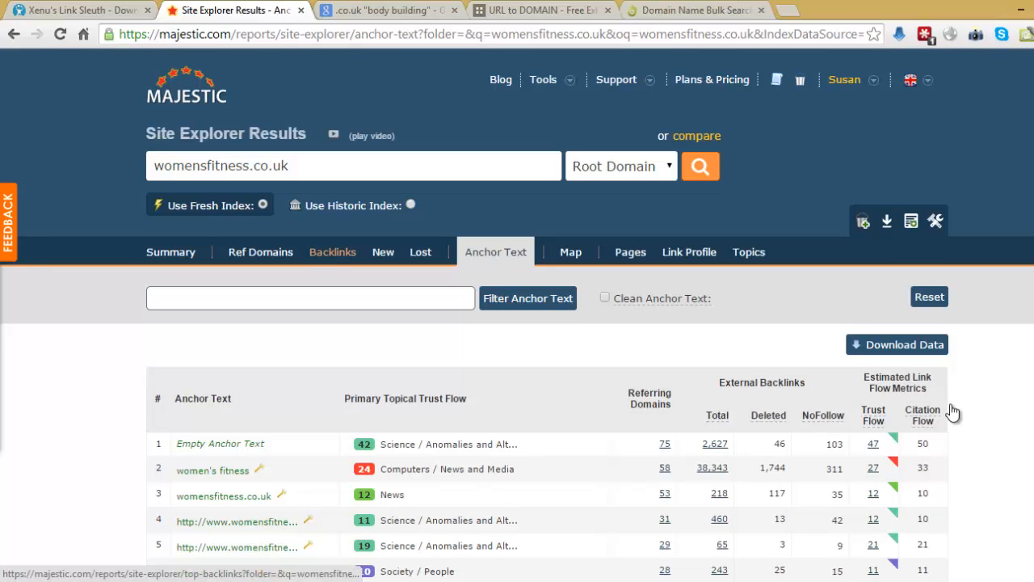
pyautogui.click(260, 252)
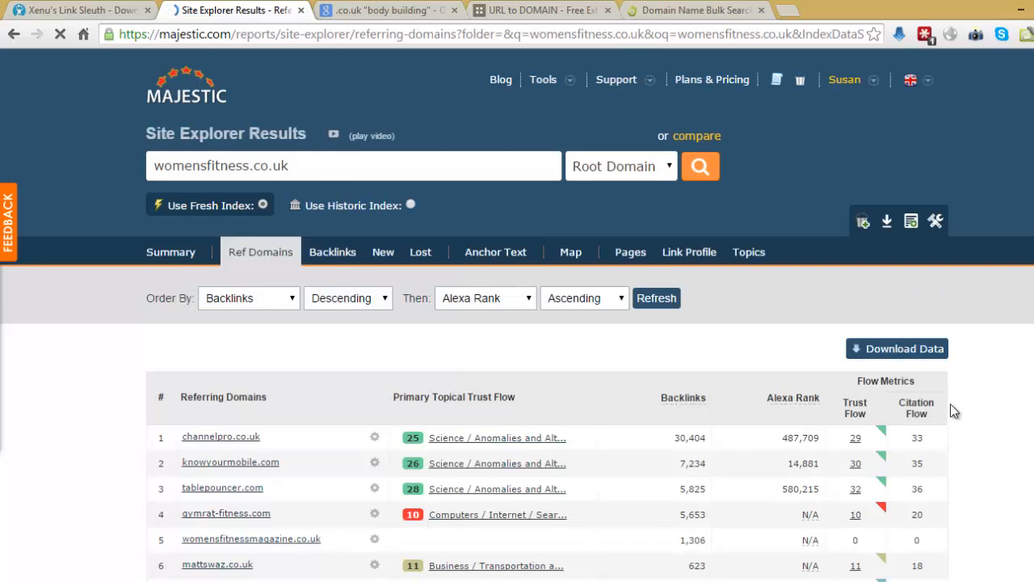
pyautogui.scroll(-3)
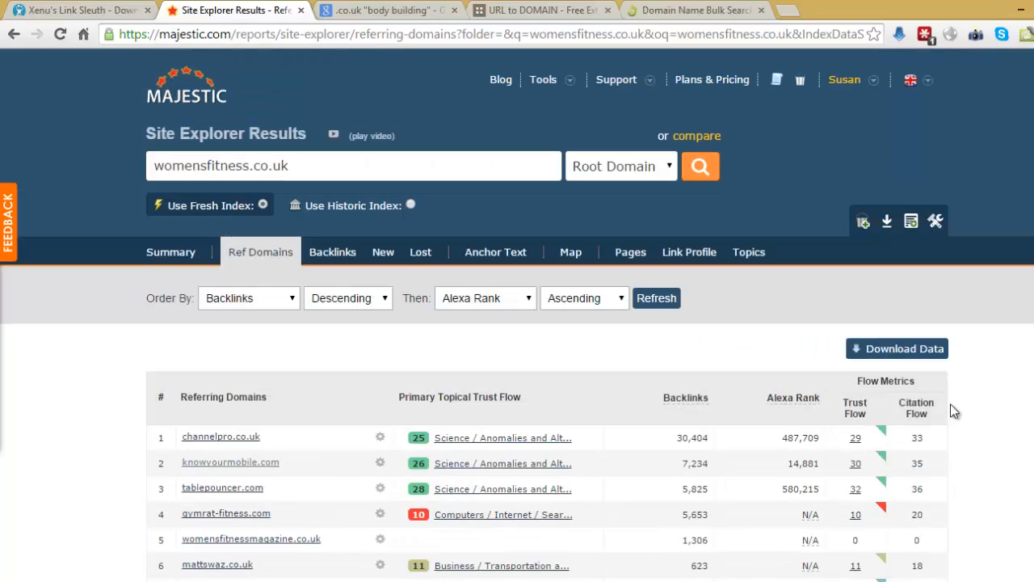
pyautogui.scroll(-3)
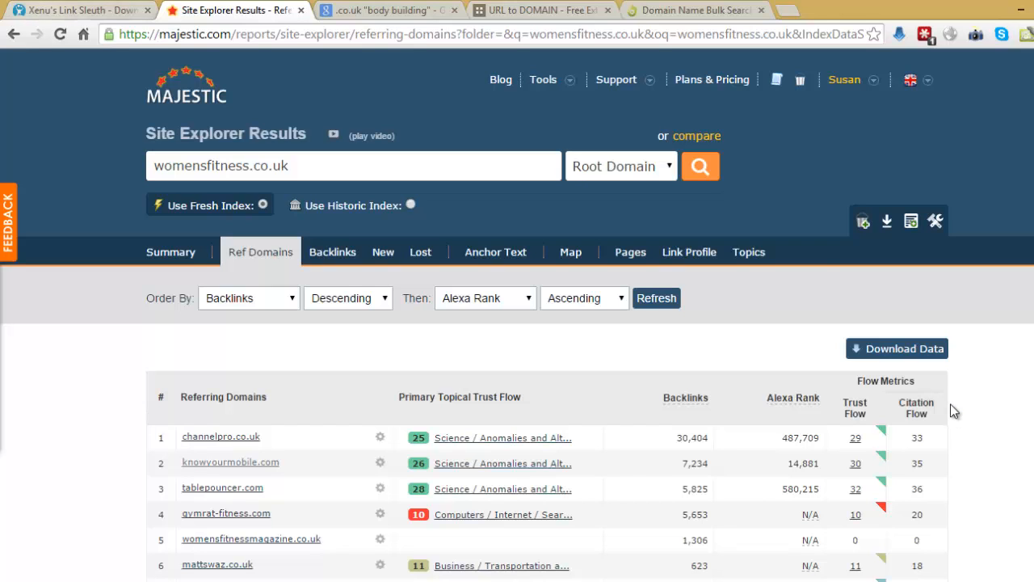
pyautogui.click(541, 10)
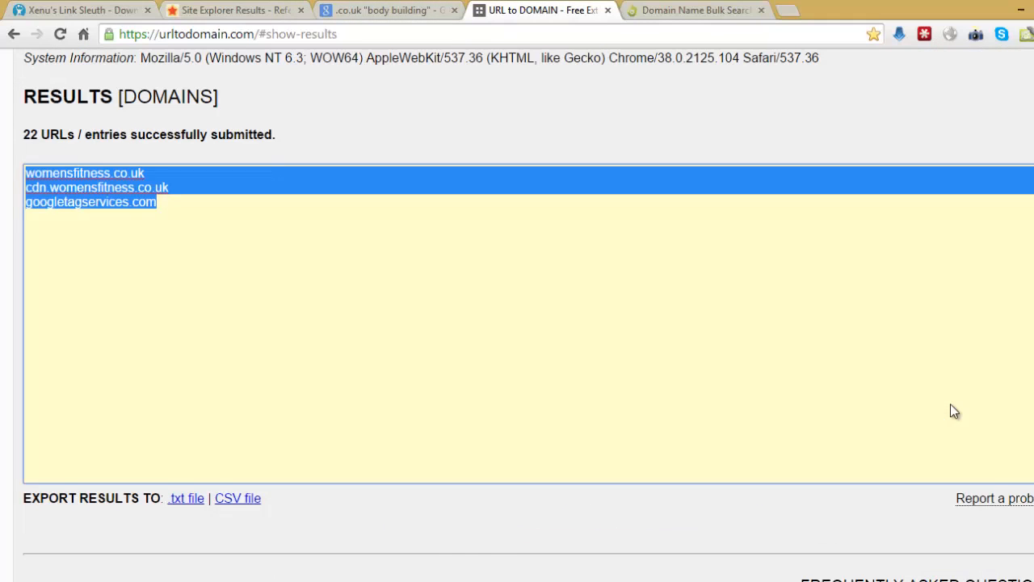